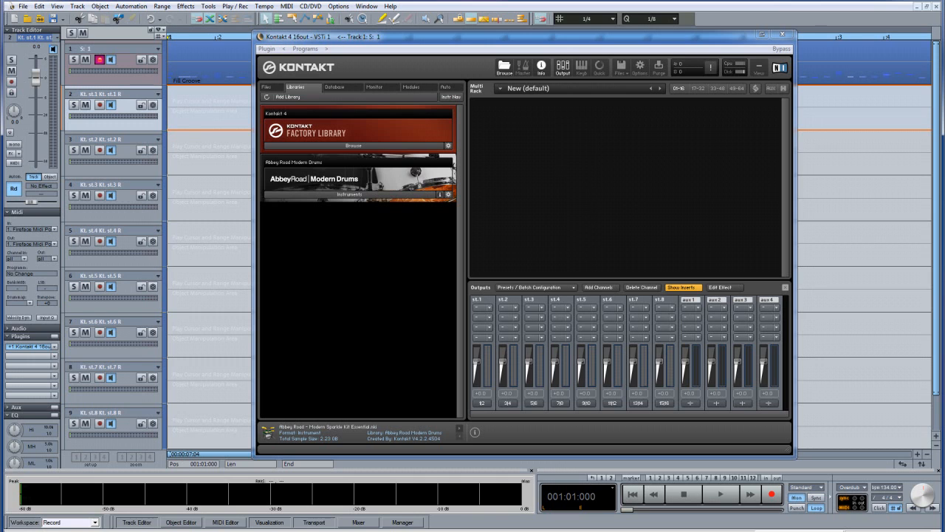
mouse_move(373, 20)
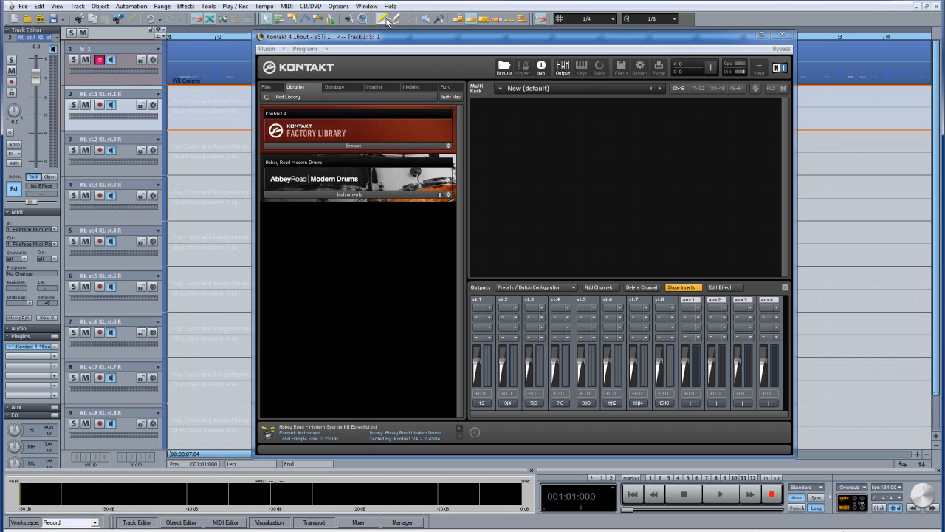
mouse_move(370, 196)
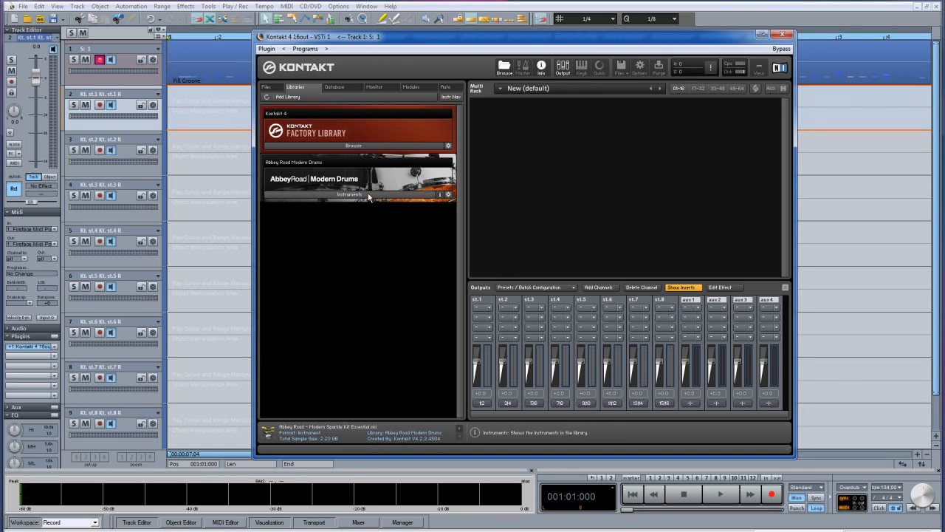
Step: List the Abbey Road Modern Drums instruments to load Modern Sparkle Kit Essential
left_click(358, 195)
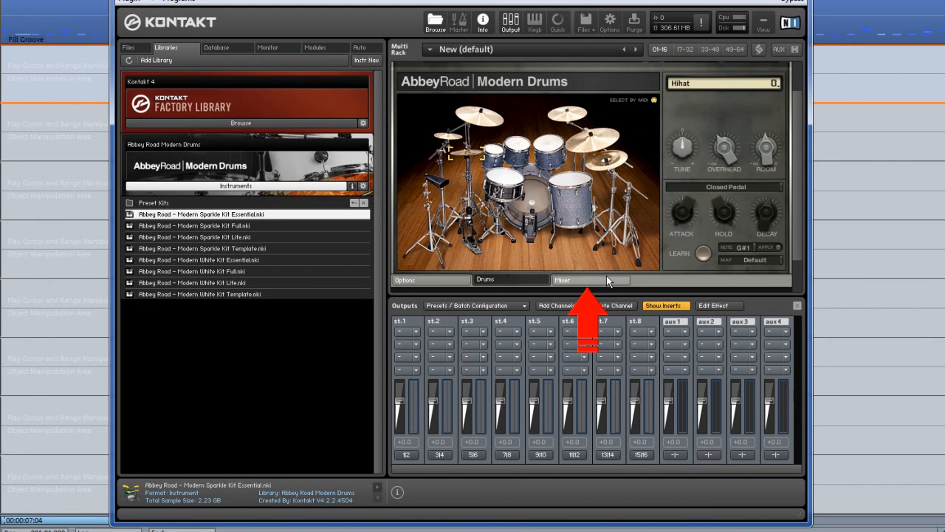
Step: Open the kit's mixer, browse DRUMS 2 and PERCUSSION, then return to DRUMS 1
left_click(589, 280)
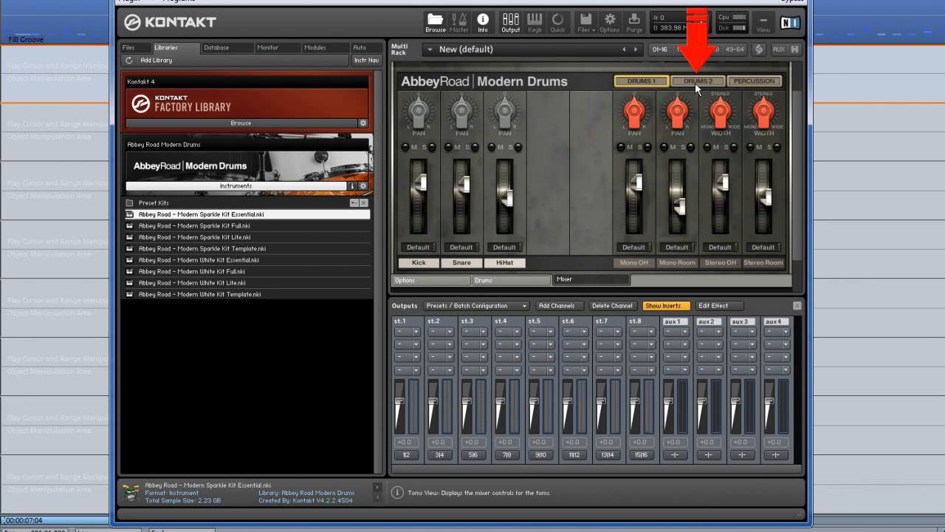
left_click(701, 82)
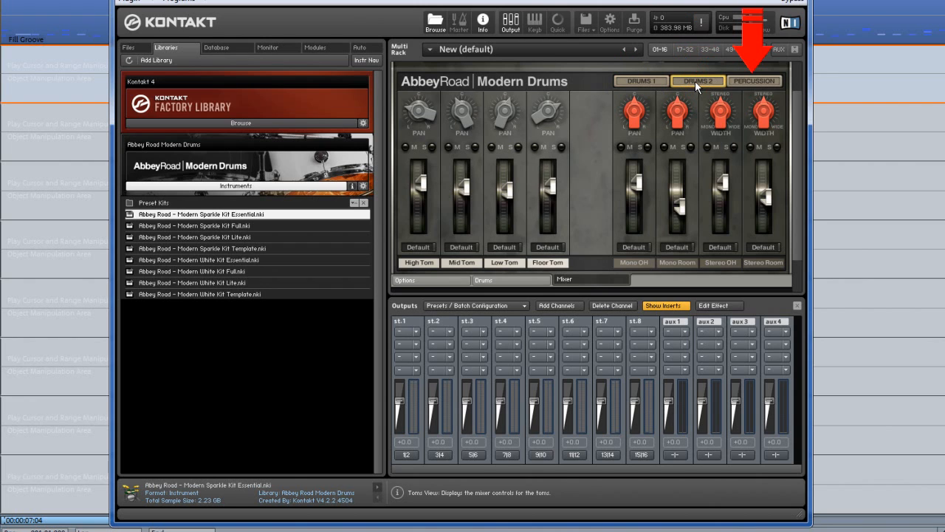
left_click(758, 81)
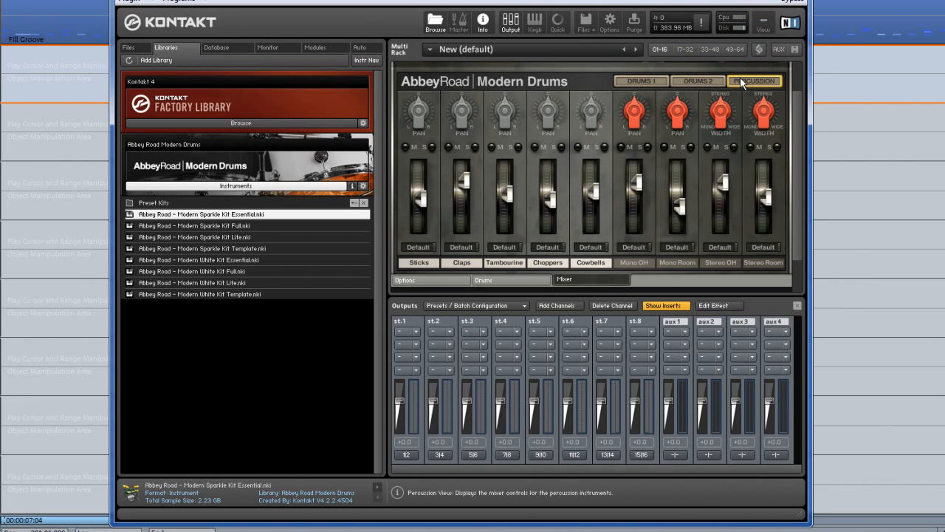
left_click(645, 82)
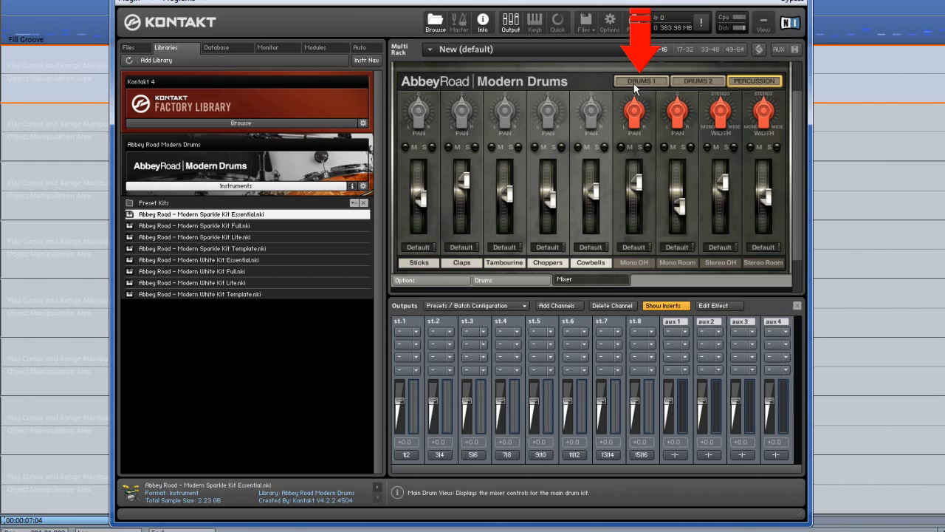
left_click(642, 81)
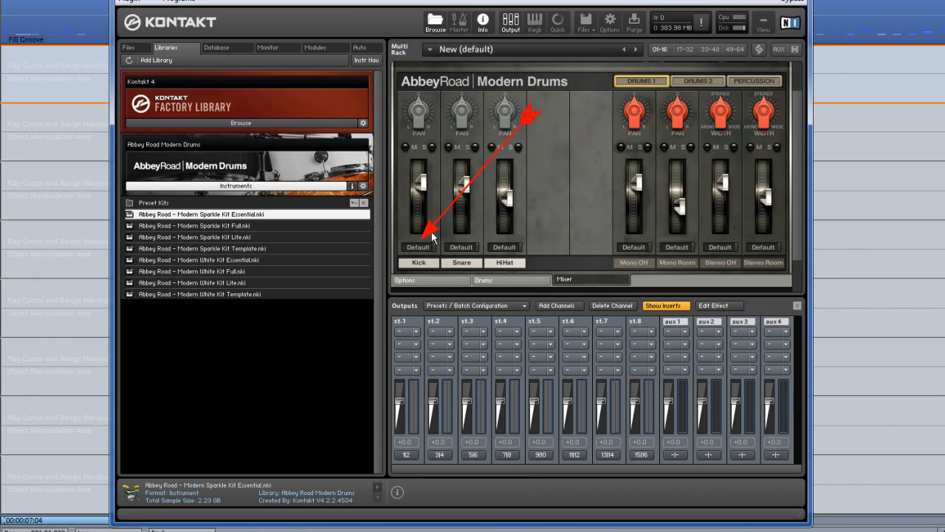
Step: Route the Kick to output st.1 and the Snare to st.2
left_click(418, 247)
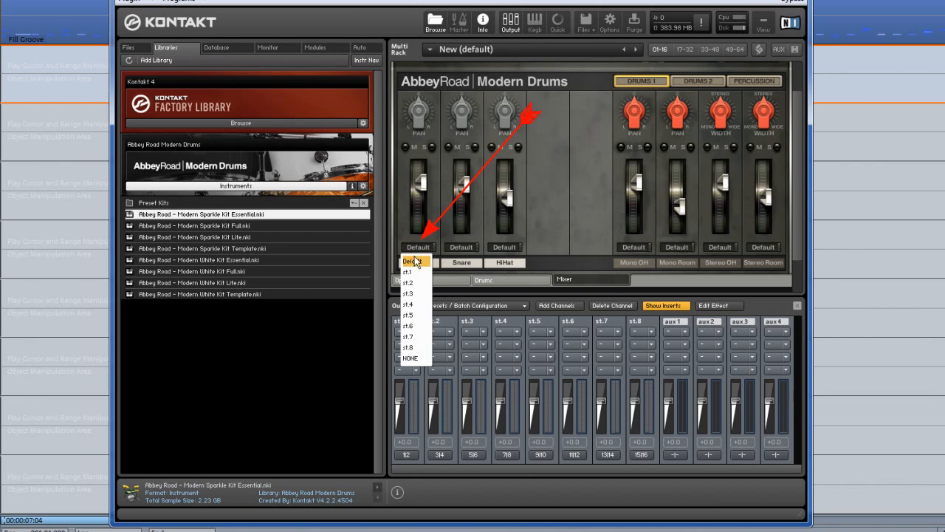
left_click(406, 275)
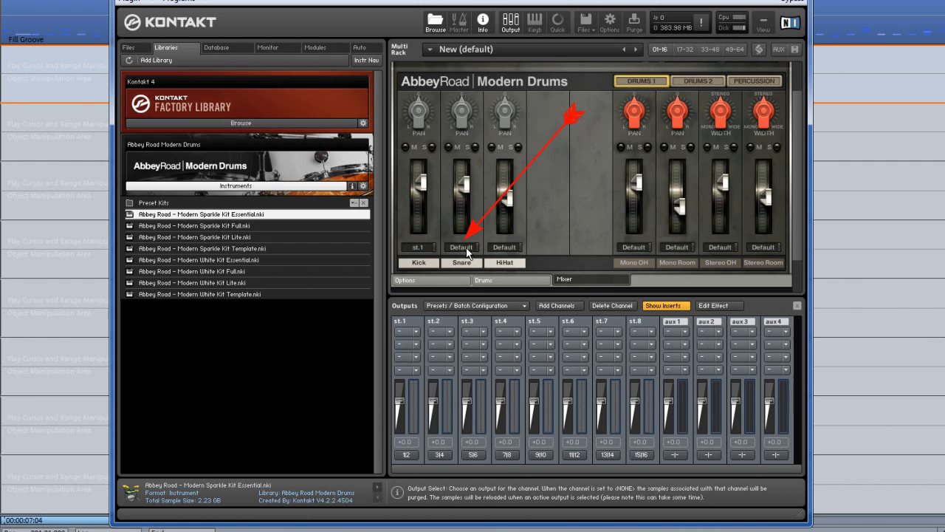
left_click(462, 247)
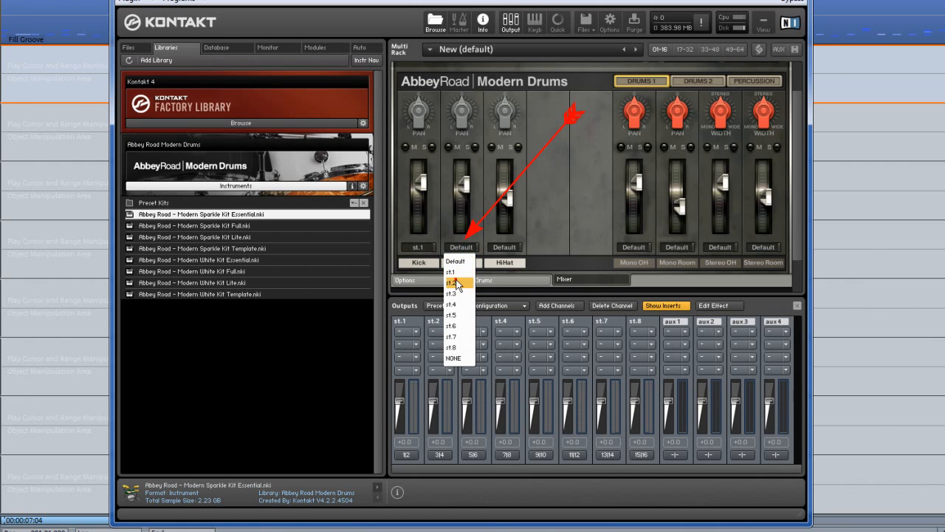
left_click(452, 281)
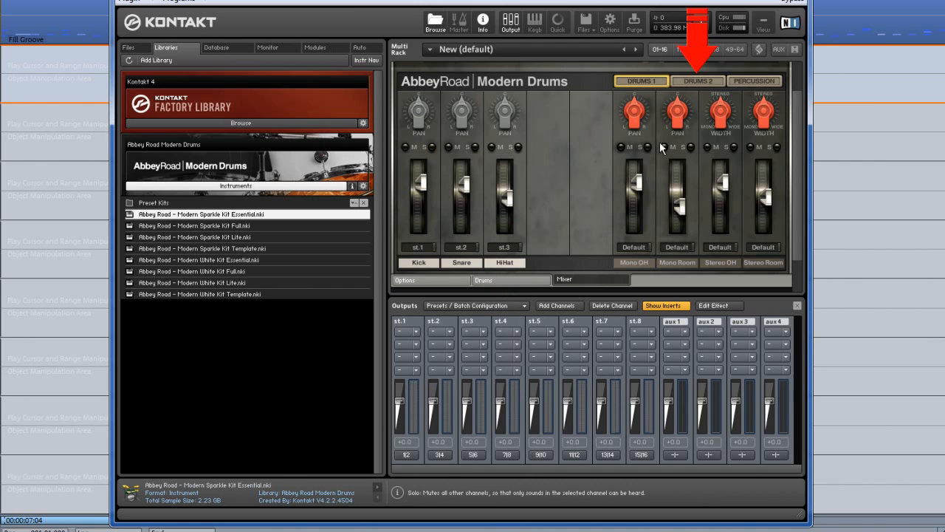
Step: Show the DRUMS 2 tom channels and open a tom's output dropdown for st.4
left_click(698, 81)
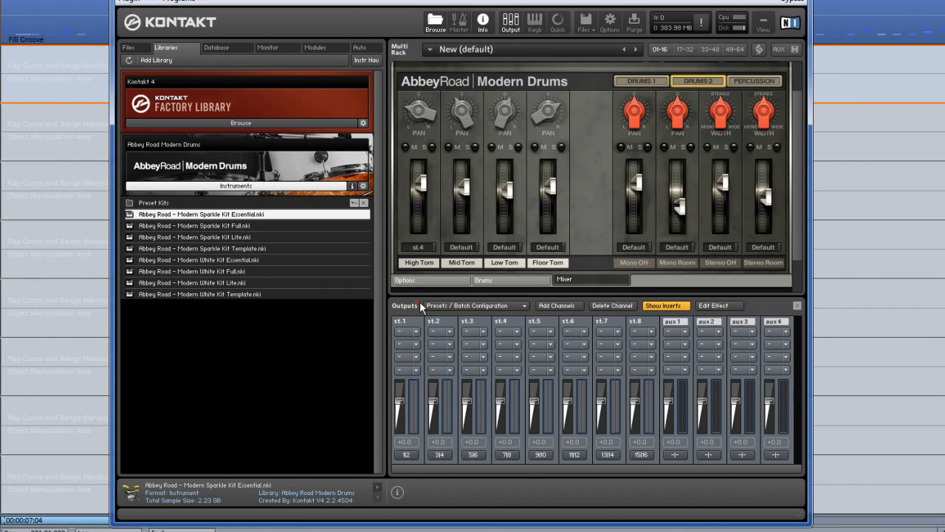
left_click(504, 247)
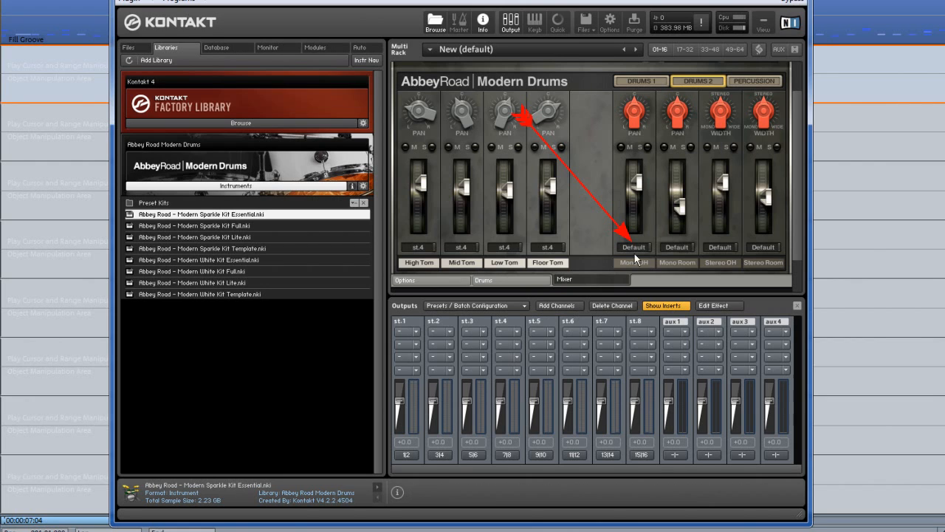
Step: Send Mono OH to st.5, Stereo OH to st.7 and Stereo Room to st.8
left_click(633, 247)
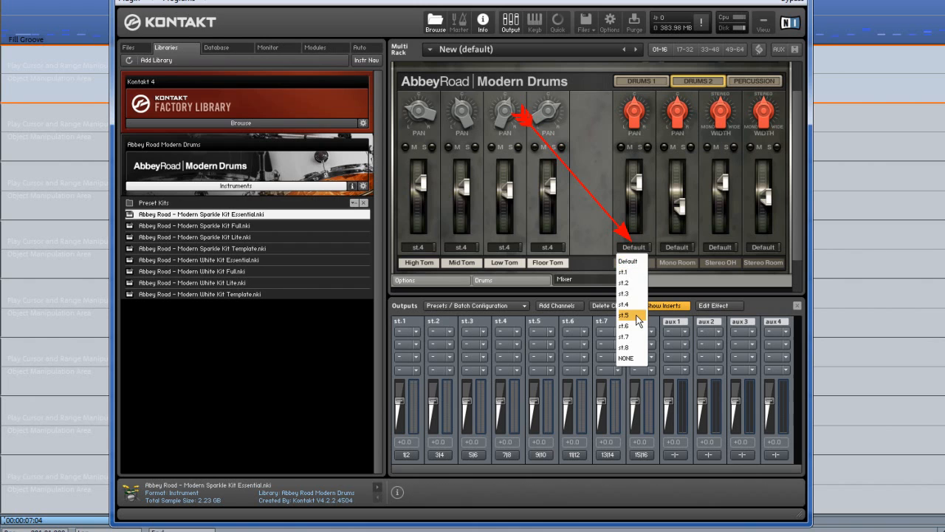
left_click(629, 315)
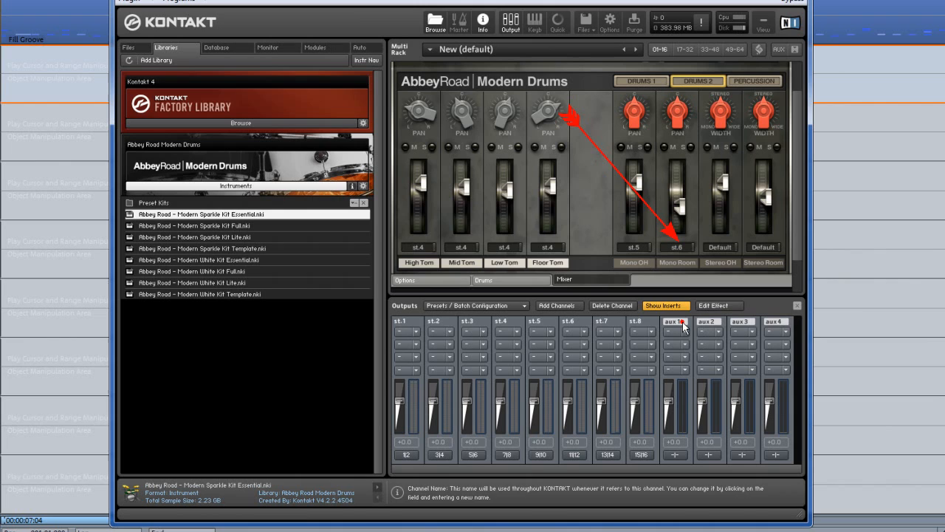
left_click(721, 246)
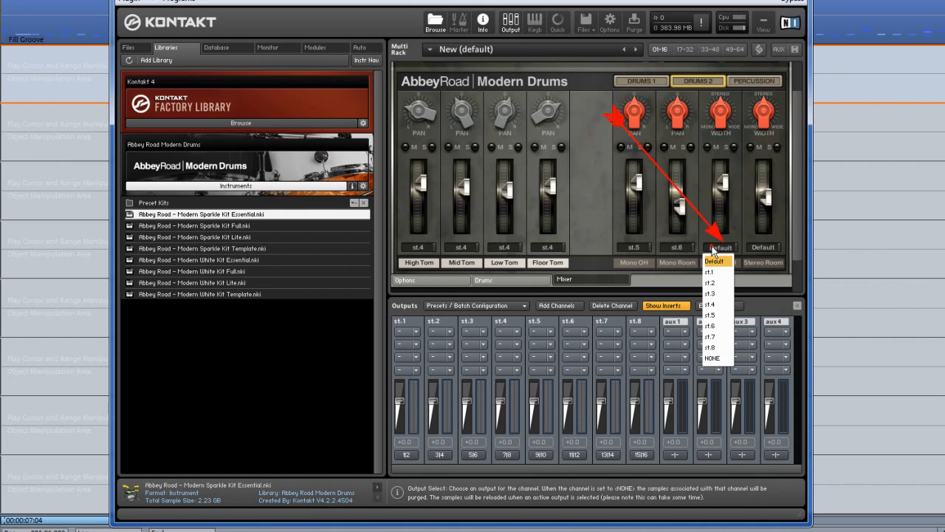
left_click(714, 351)
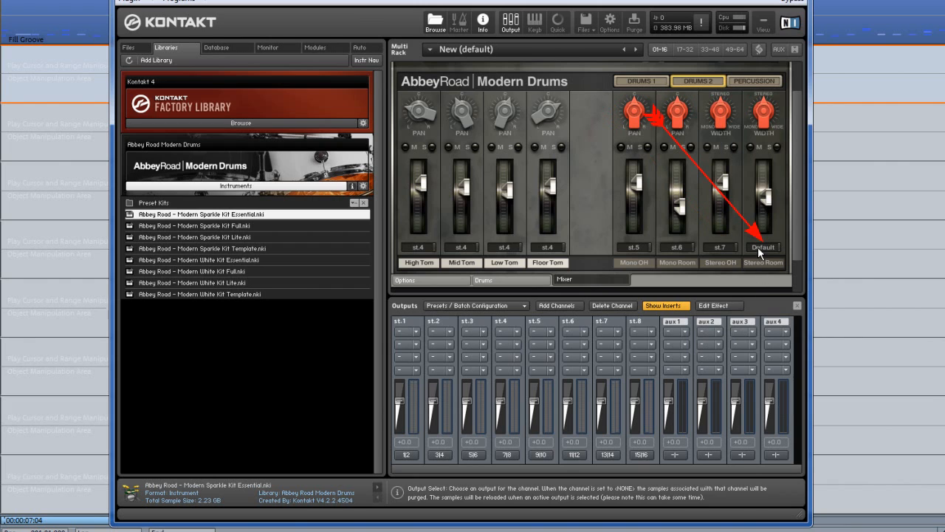
left_click(763, 247)
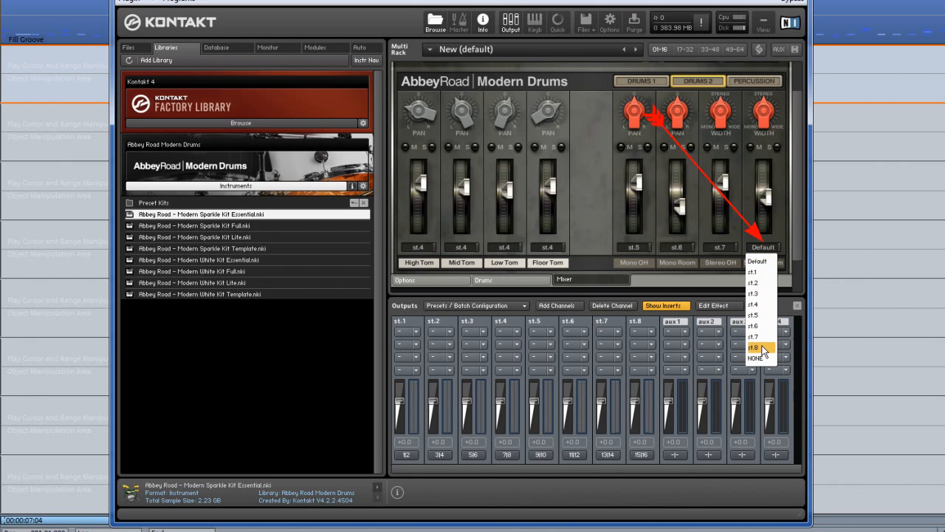
left_click(759, 346)
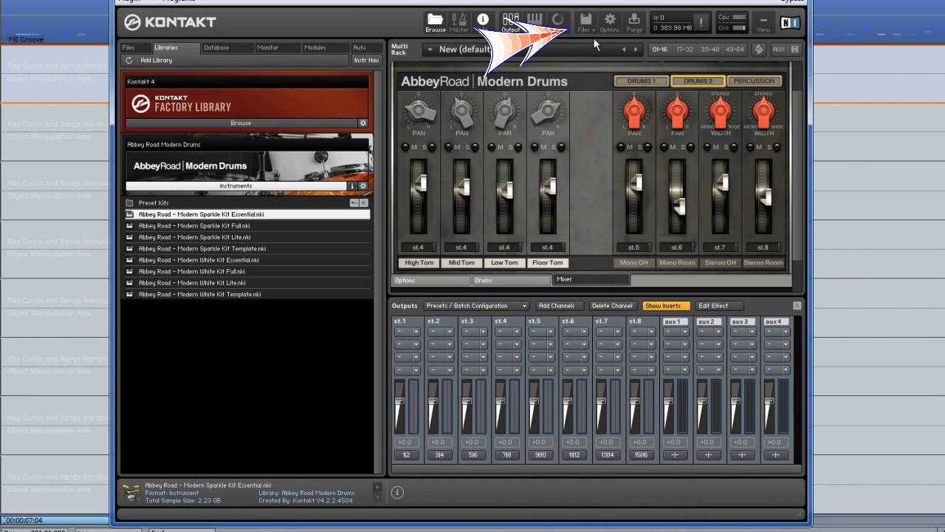
Step: Save the kit as 'Abbey Road - Modern Sparkle Kit Essential Multi' via Files > Save as
left_click(586, 23)
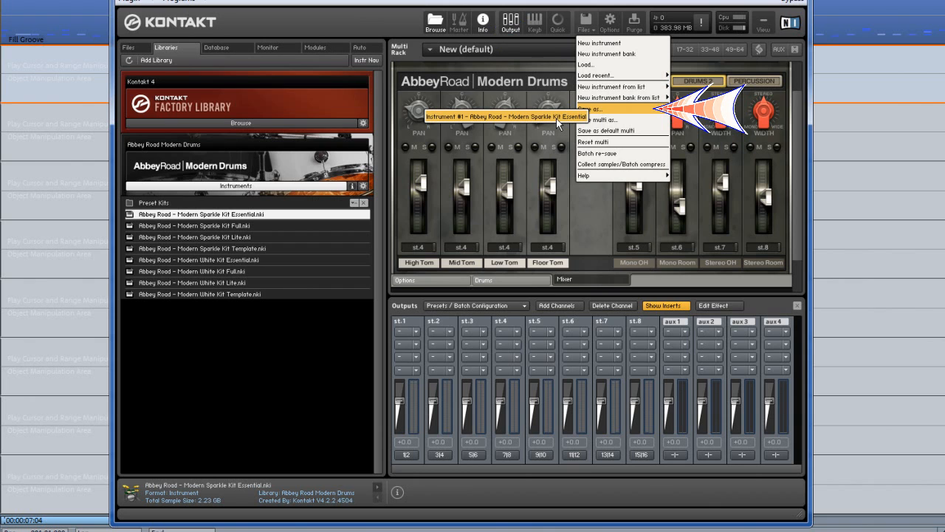
left_click(599, 108)
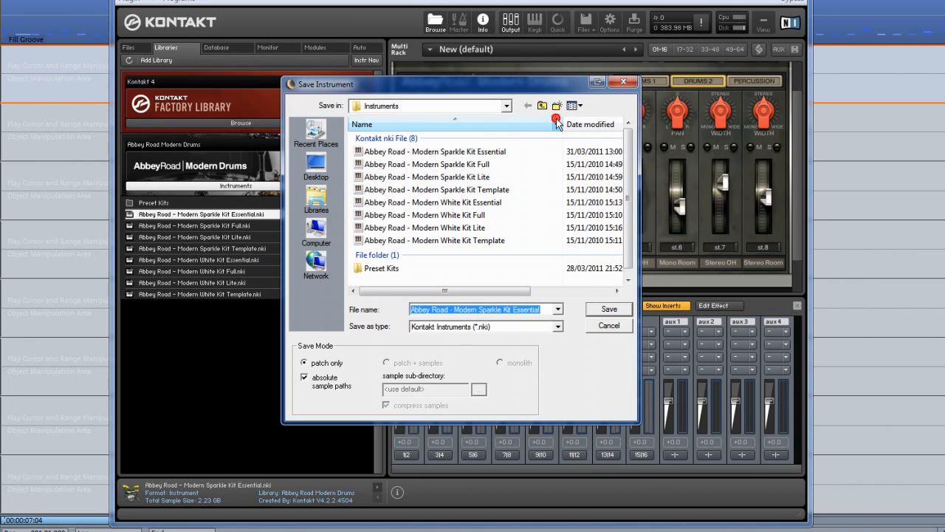
mouse_move(589, 308)
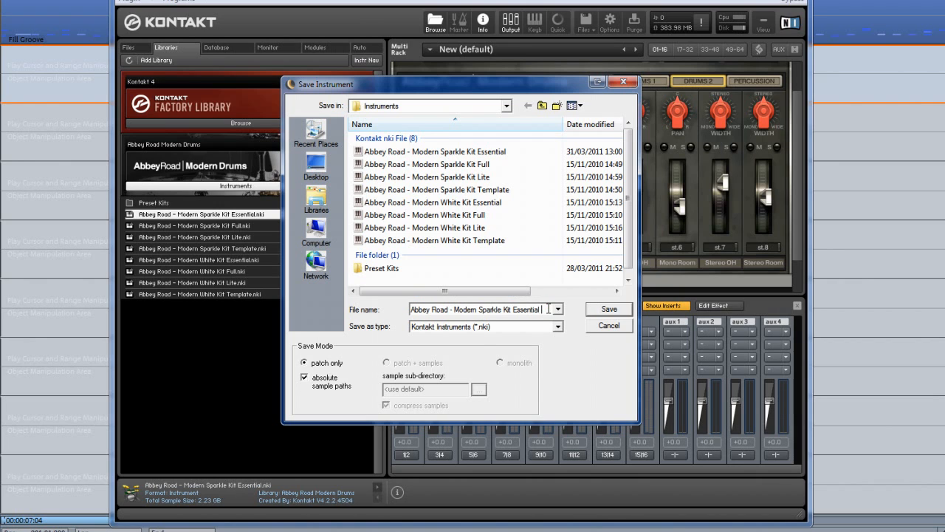
type("Mult")
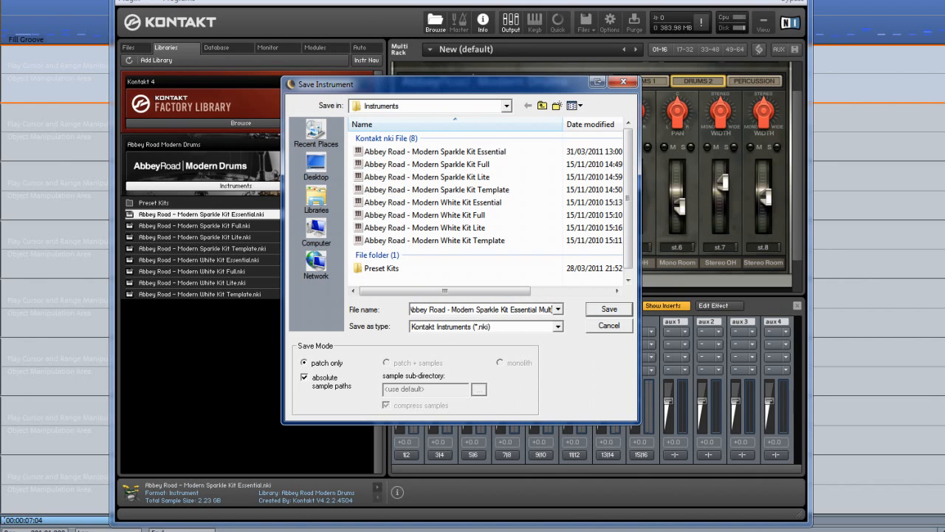
mouse_move(609, 309)
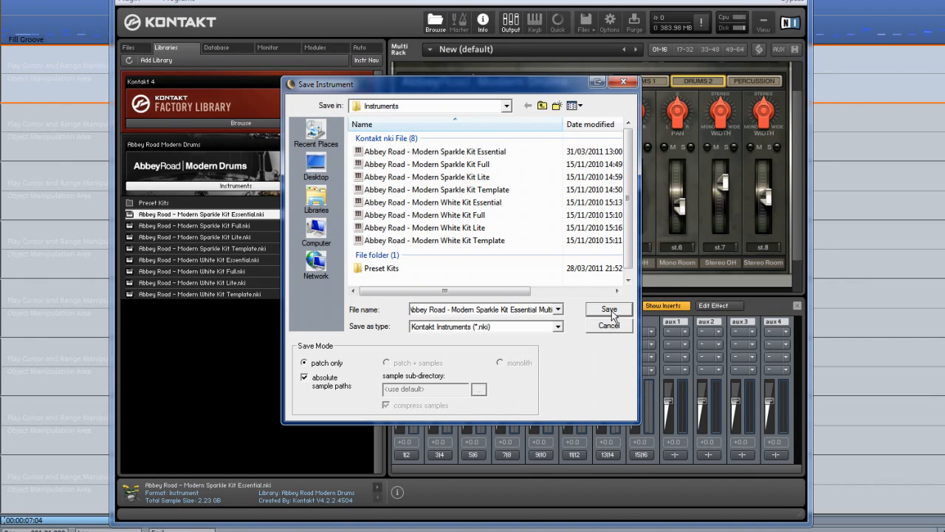
left_click(608, 310)
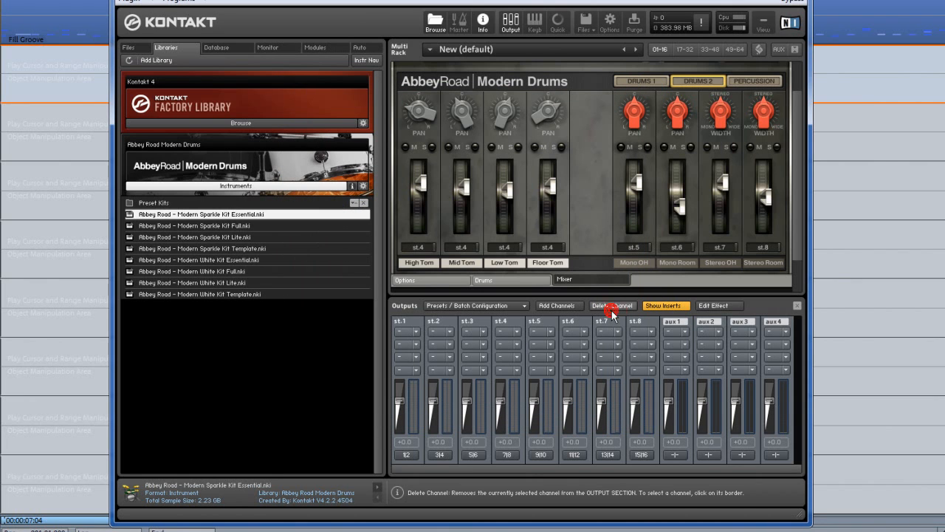
mouse_move(614, 323)
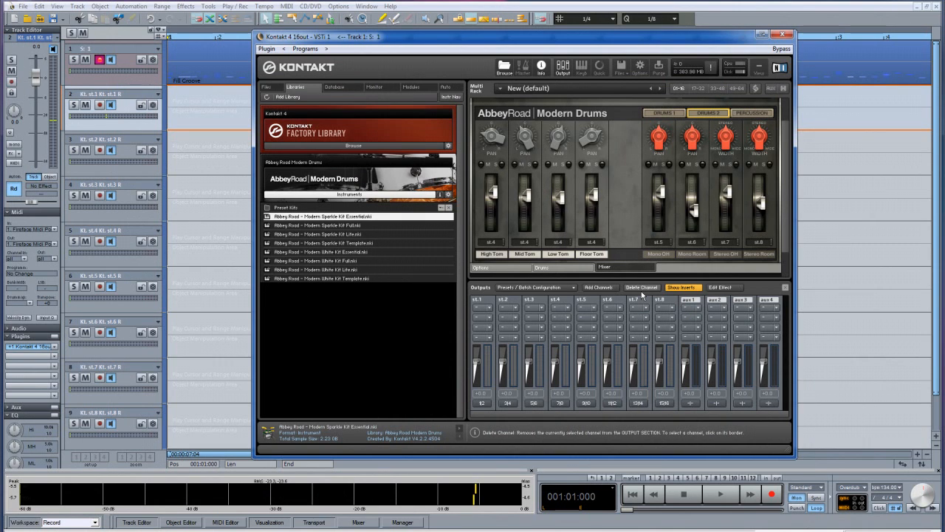
mouse_move(640, 300)
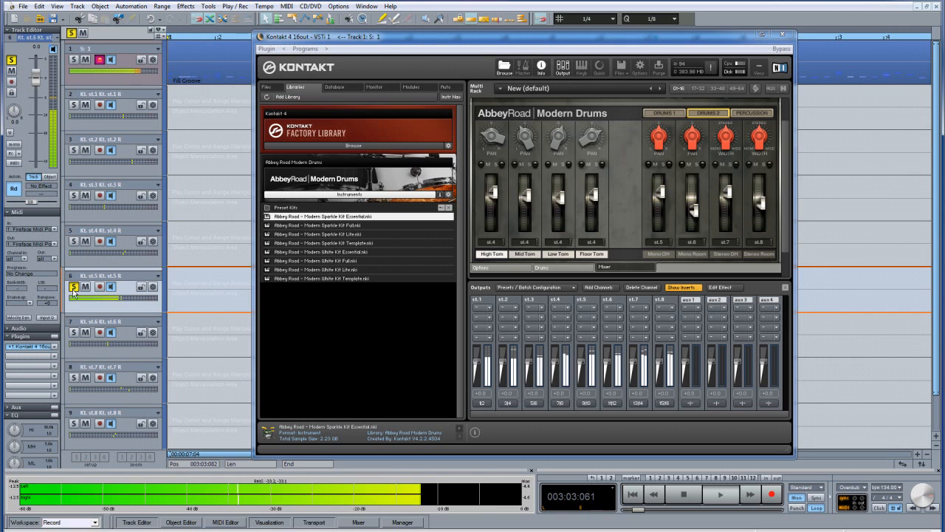
left_click(73, 334)
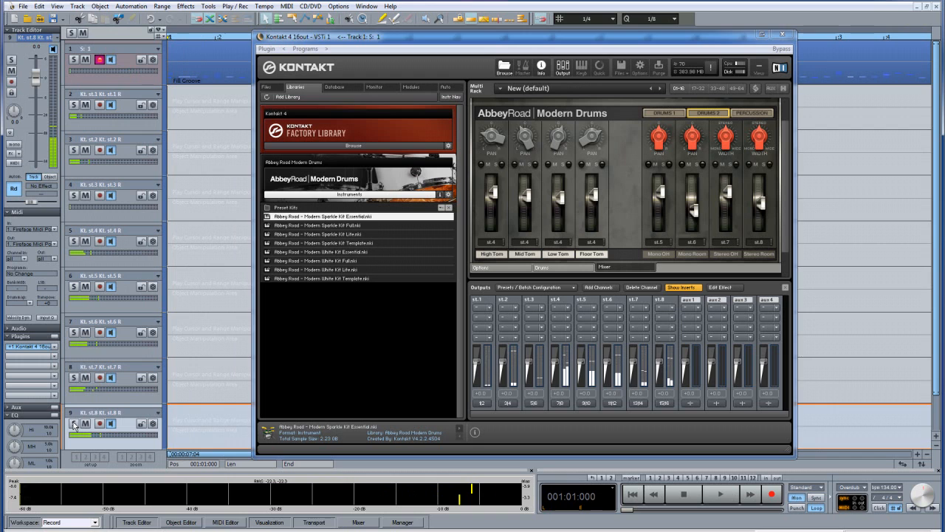
mouse_move(642, 287)
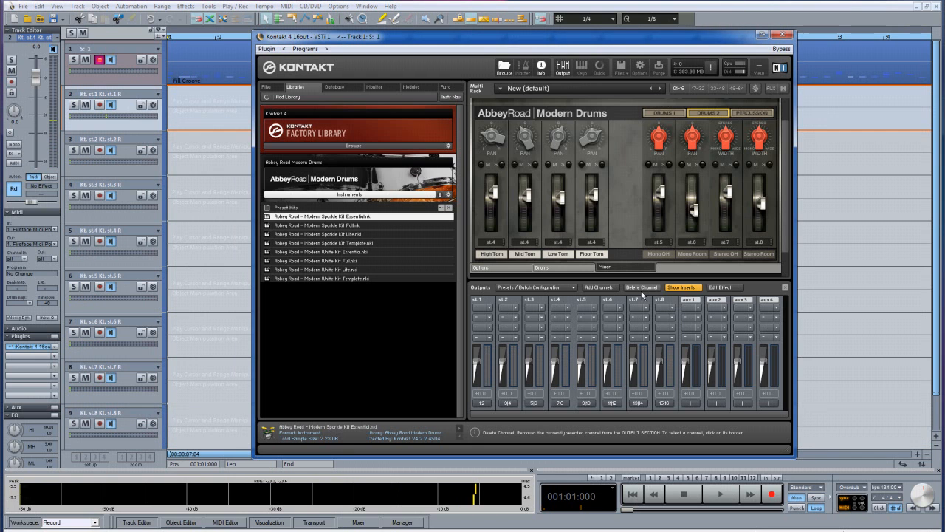